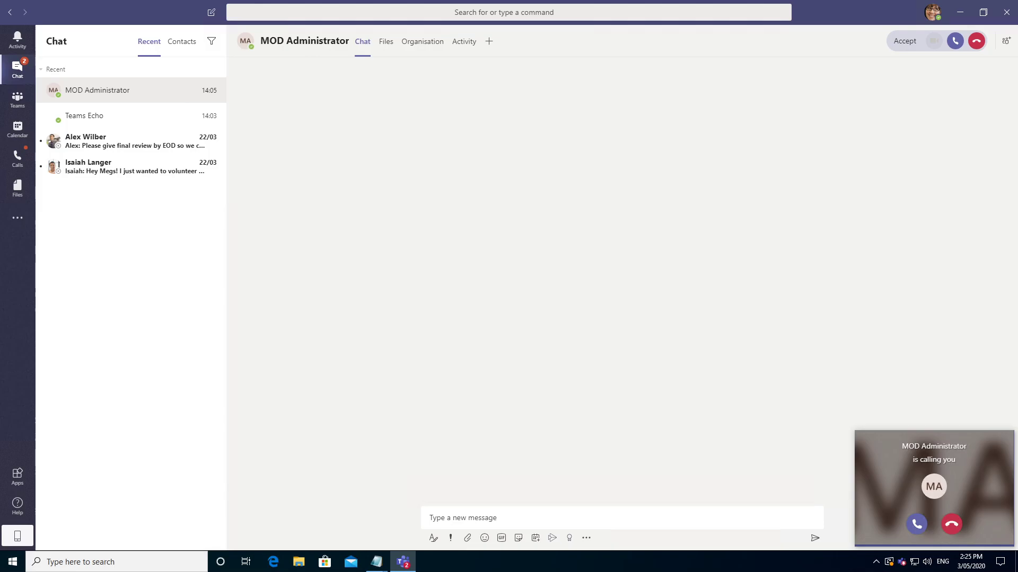
# Step: Dismiss the incoming-call toast from MOD Administrator without answering it
pyautogui.click(951, 524)
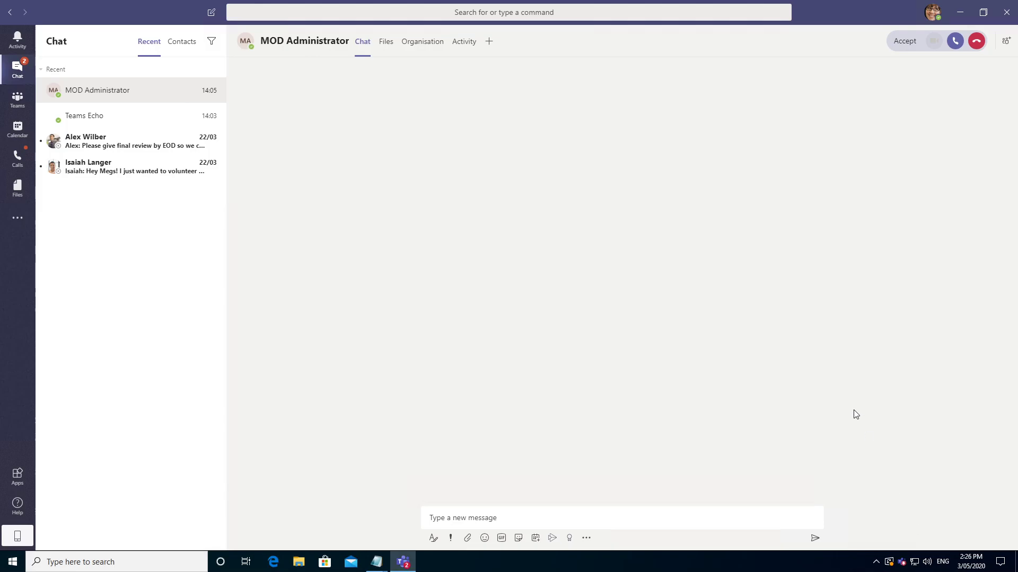
# Step: Accept the MOD Administrator call, check speaker volume and clear the muted-speakers warning
pyautogui.click(954, 42)
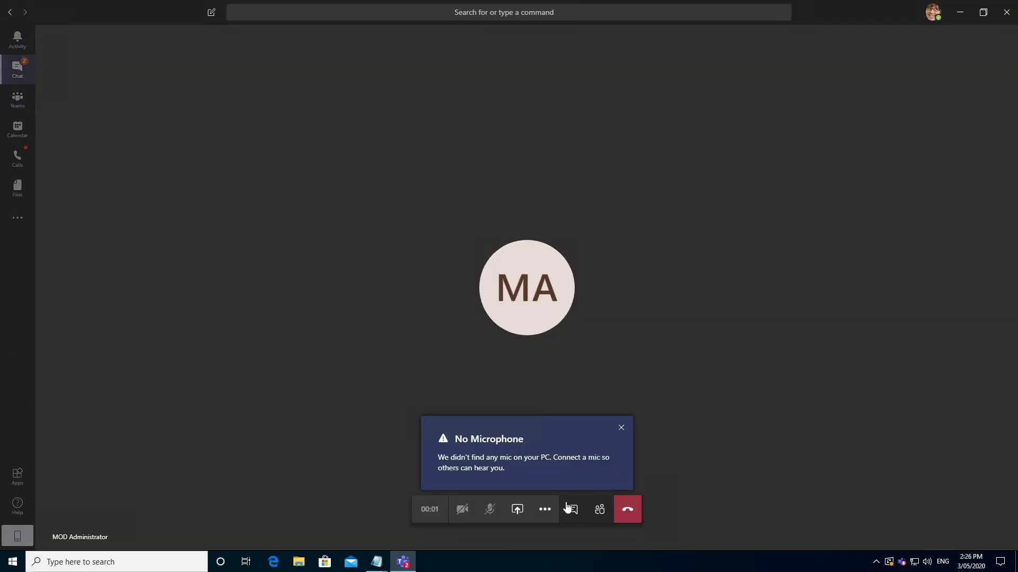
pyautogui.click(461, 509)
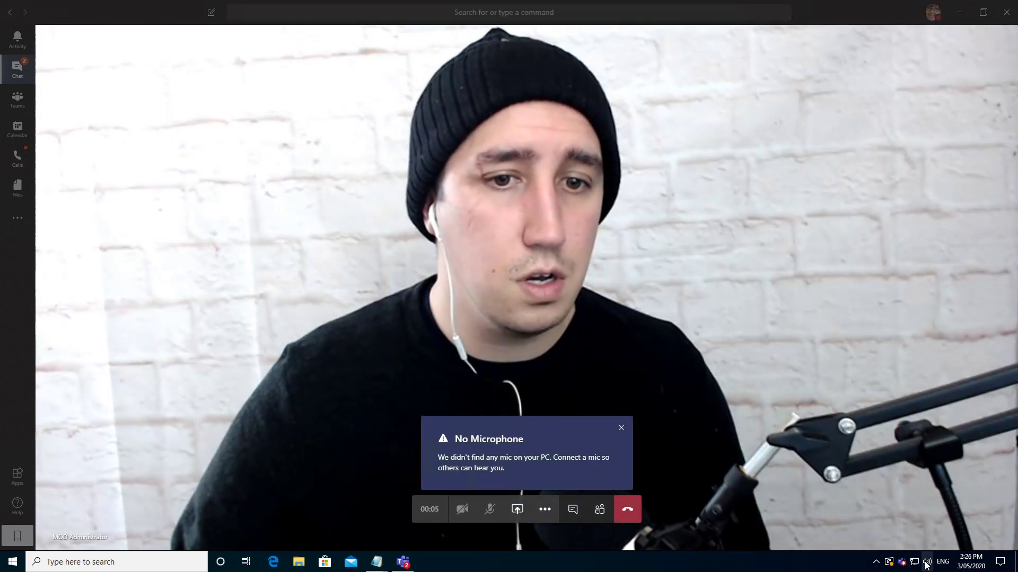
pyautogui.click(928, 562)
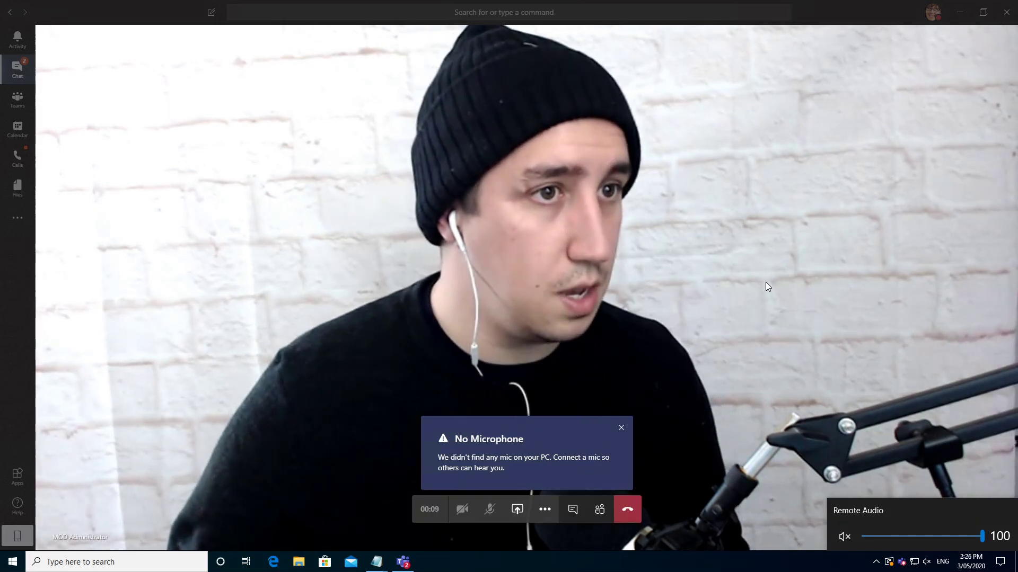
pyautogui.moveTo(702, 243)
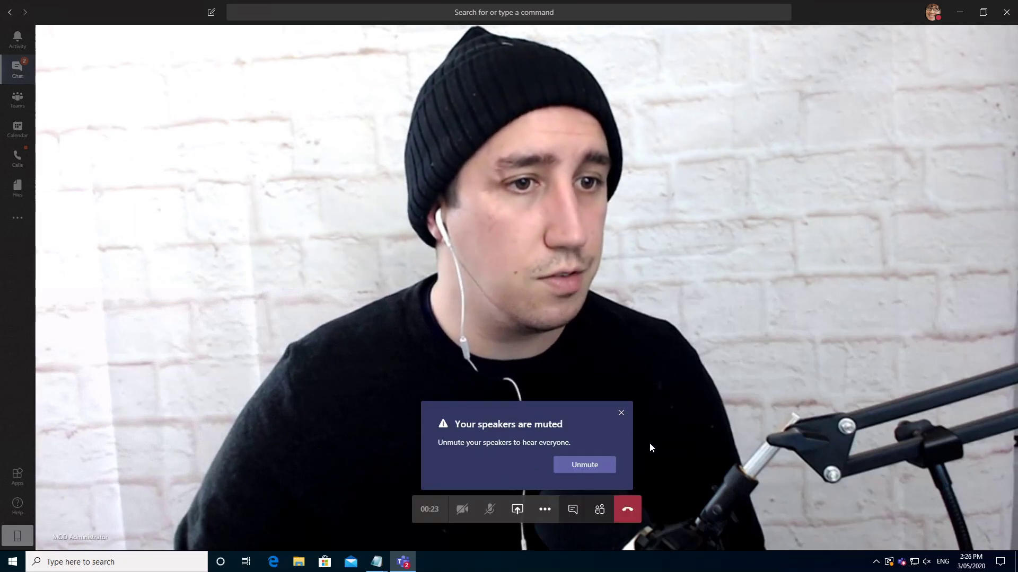
pyautogui.click(620, 412)
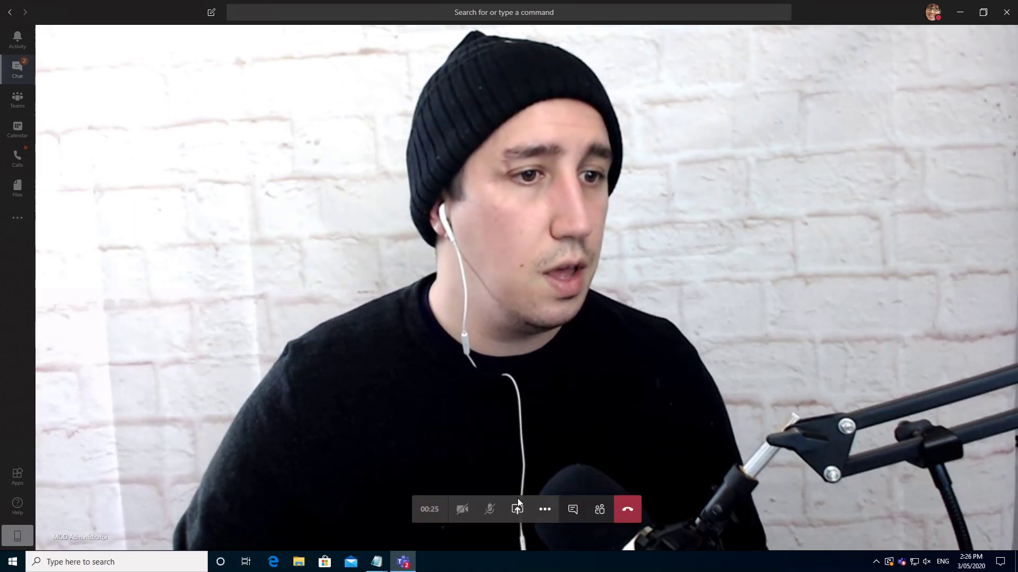
# Step: Show the Share content tray listing desktop, window and PowerPoint options
pyautogui.click(516, 509)
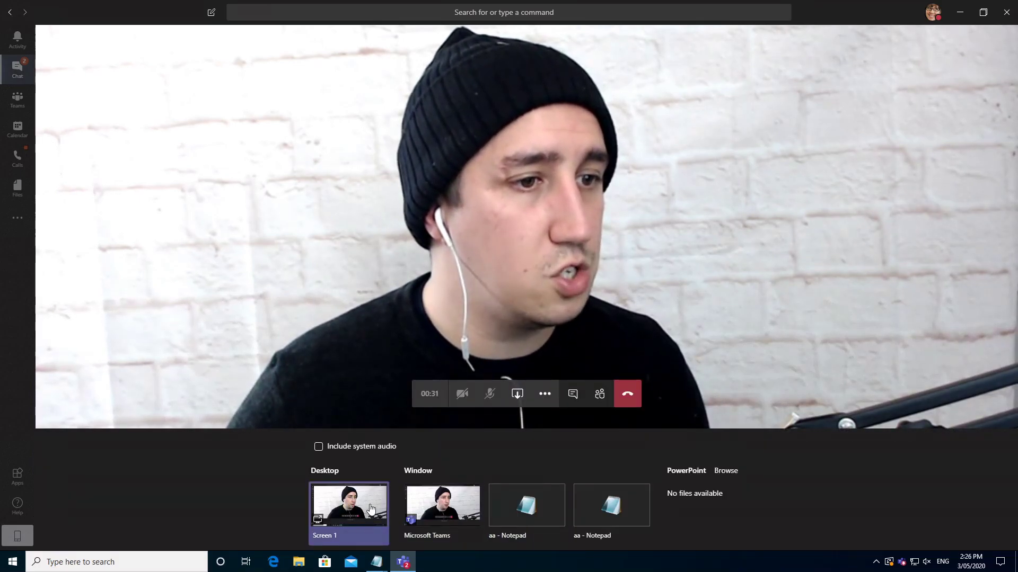
pyautogui.click(442, 506)
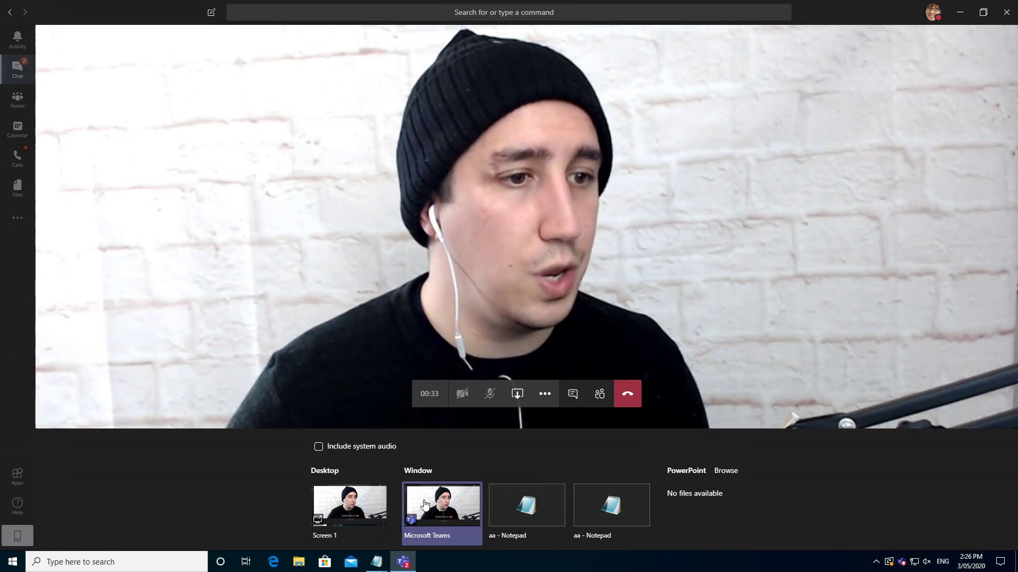
pyautogui.click(349, 504)
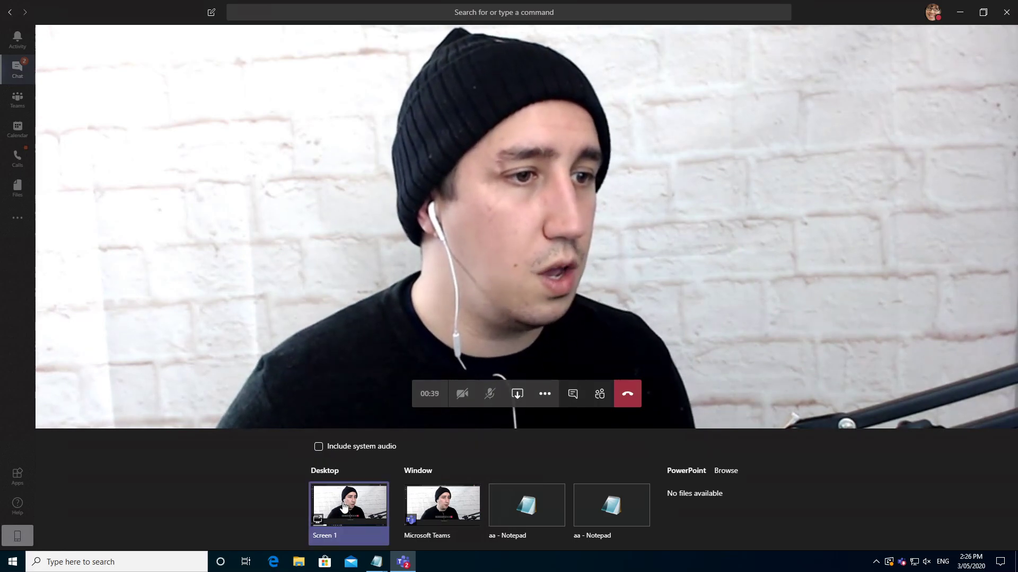
# Step: Present Screen 1 (whole desktop) to the call, then stop presenting
pyautogui.click(349, 505)
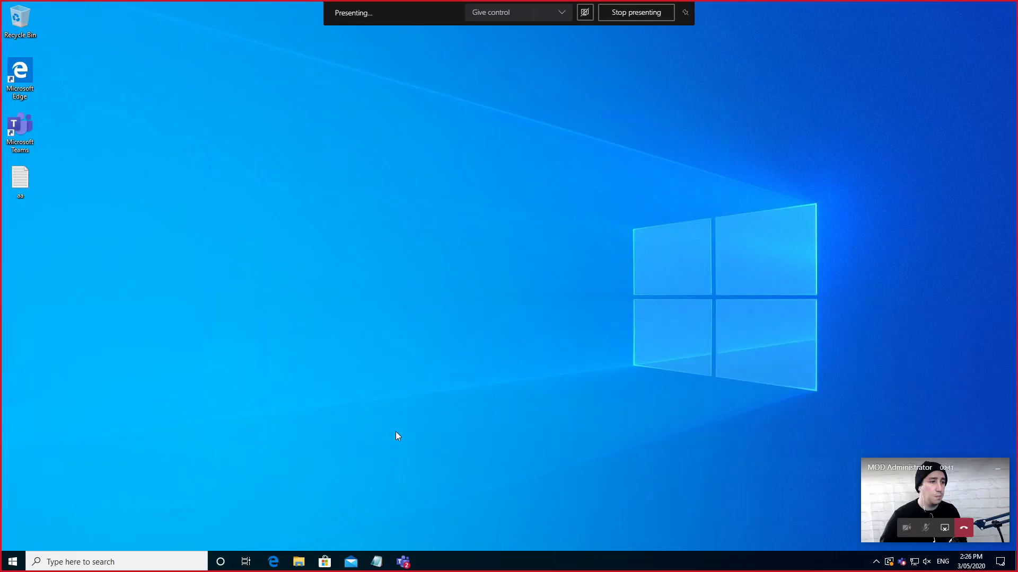
pyautogui.moveTo(782, 6)
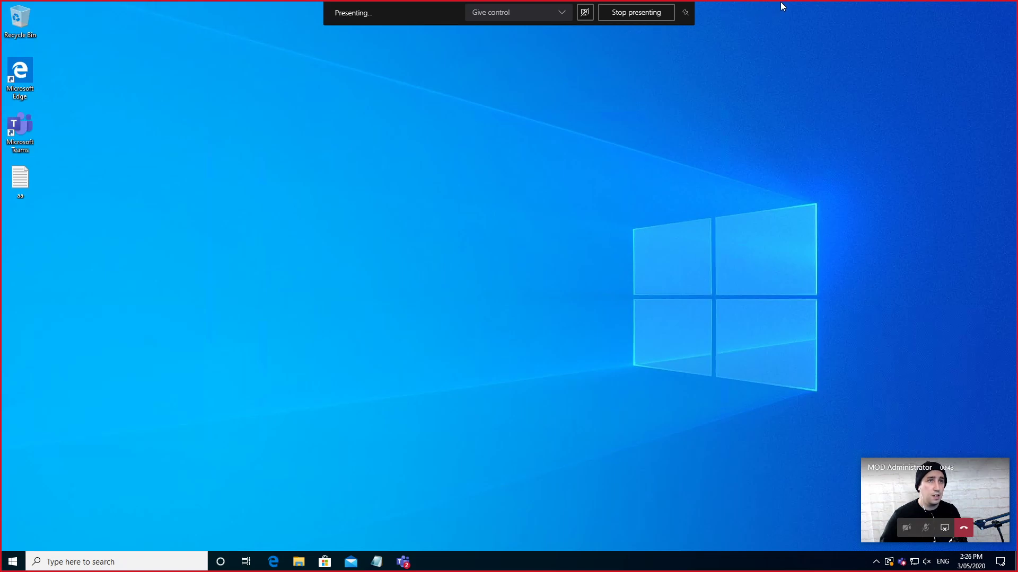
pyautogui.click(634, 12)
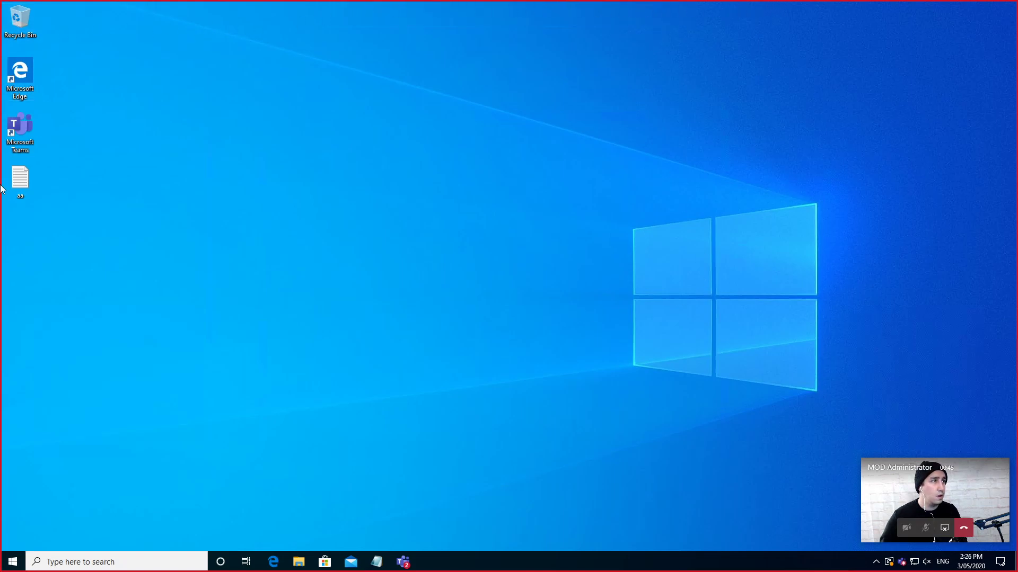
pyautogui.moveTo(947, 461)
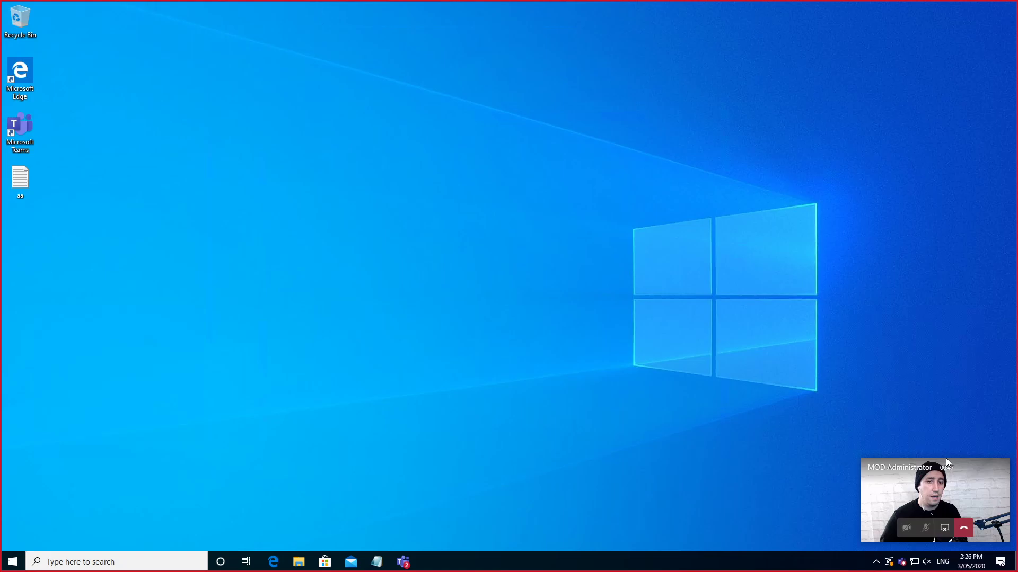
pyautogui.moveTo(516, 371)
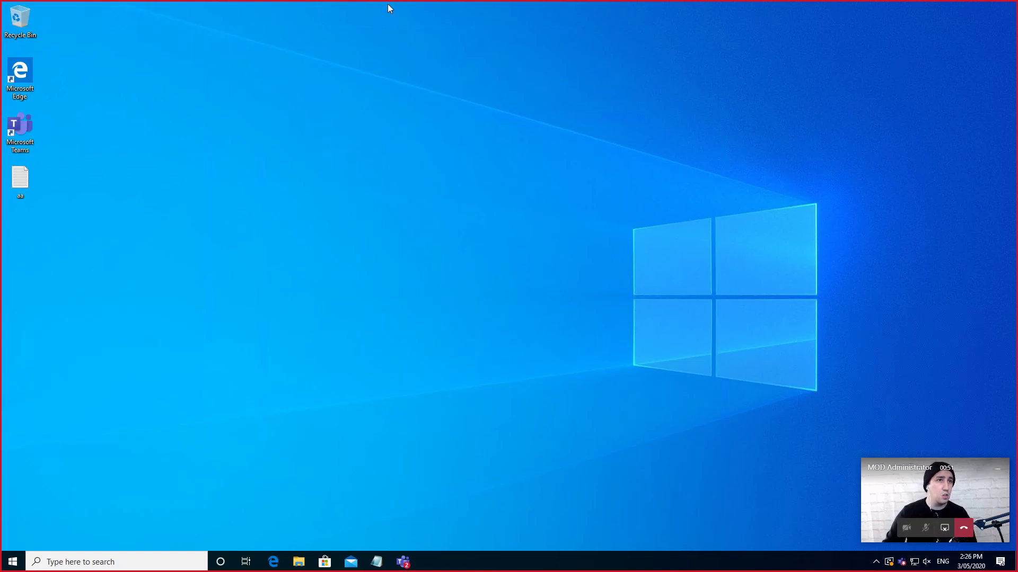
pyautogui.moveTo(700, 466)
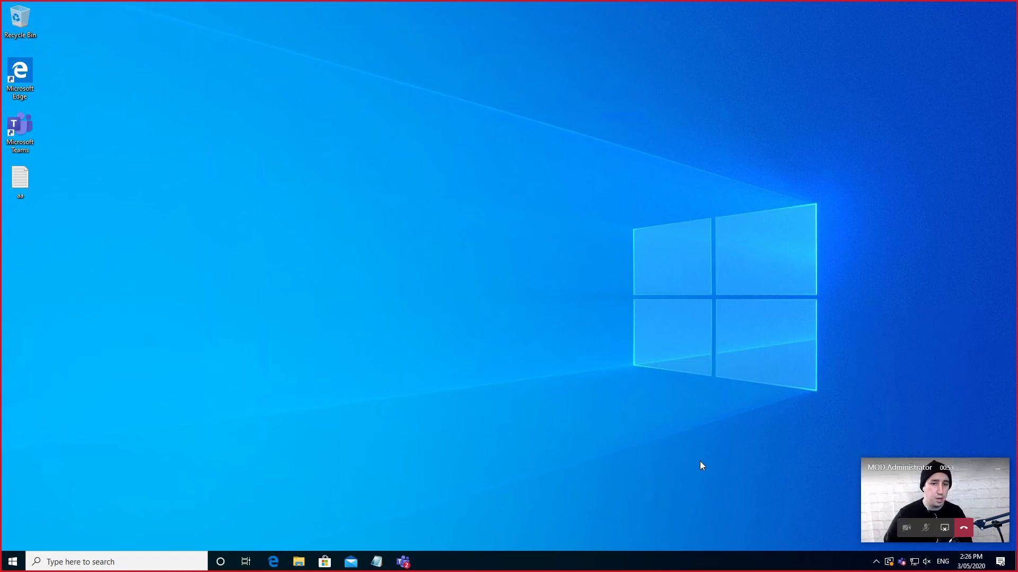
pyautogui.moveTo(603, 539)
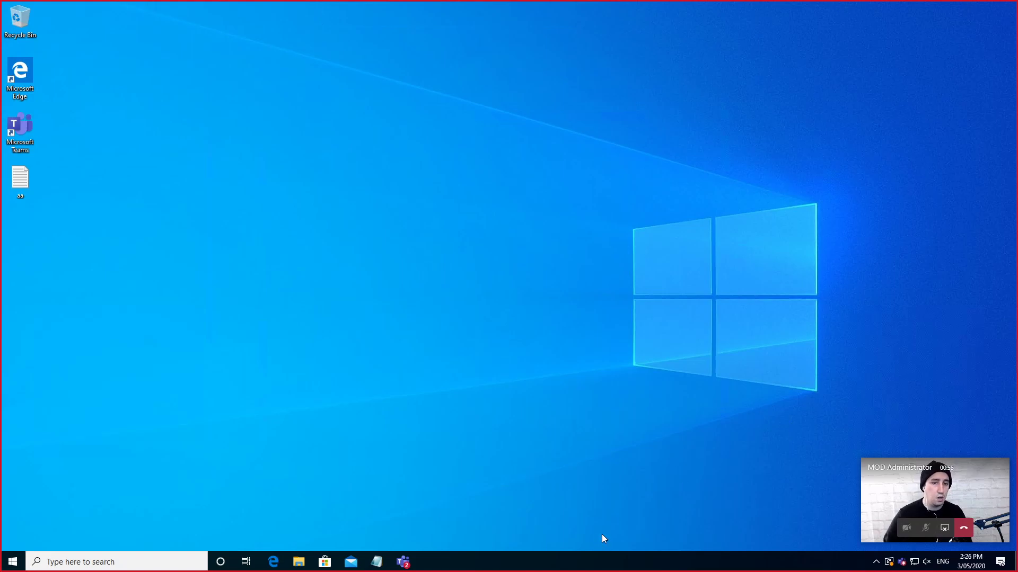
pyautogui.moveTo(600, 534)
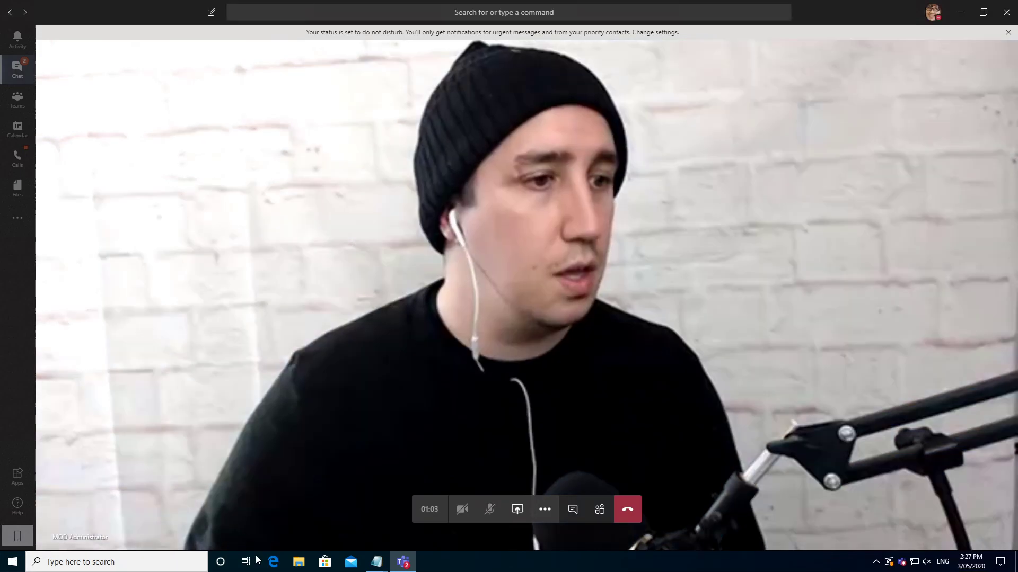
# Step: Launch Edge from the taskbar and share only its window into the call
pyautogui.click(1008, 32)
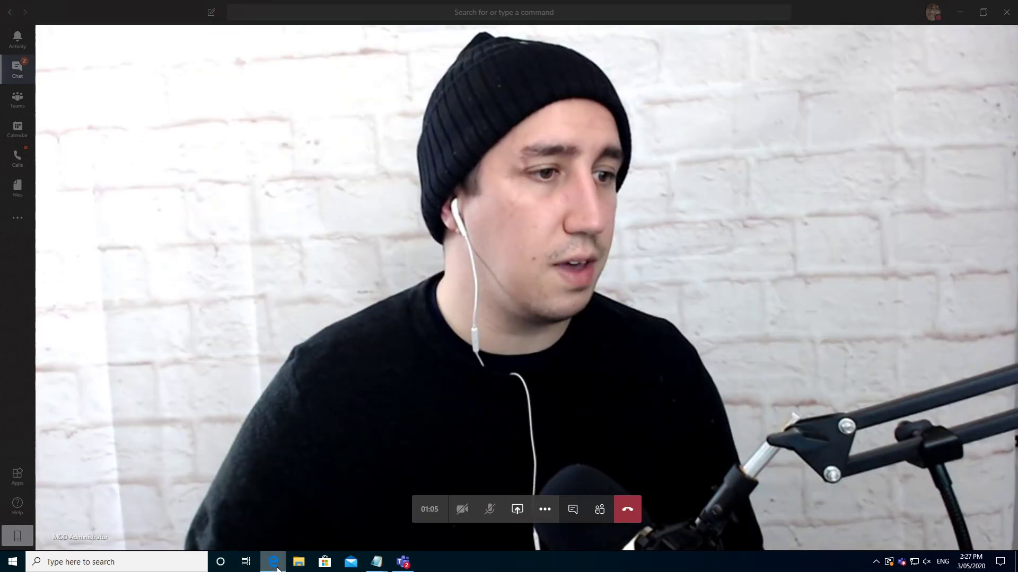
pyautogui.click(273, 562)
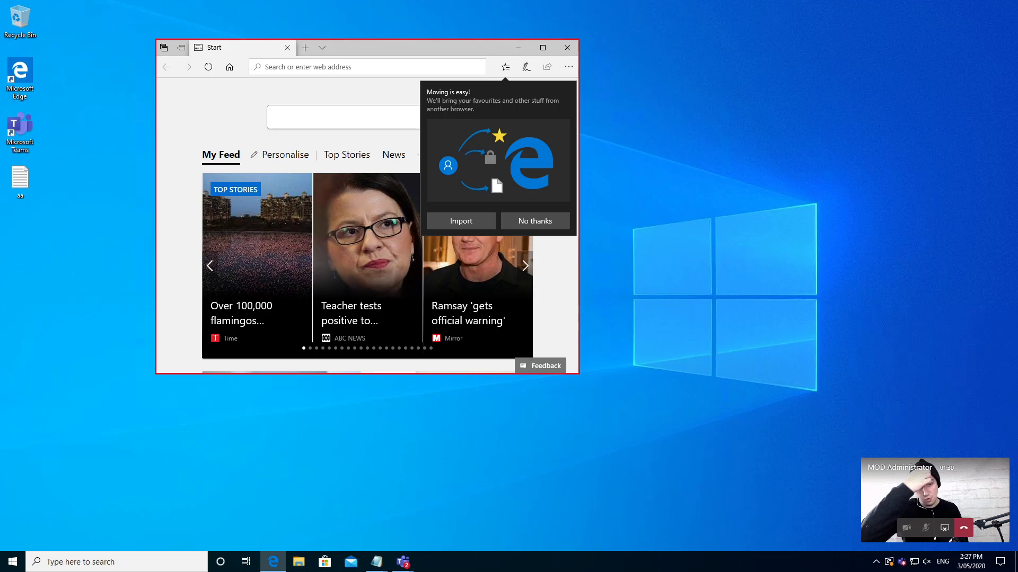
# Step: Decline Edge's favourites import and allow MOD Administrator to control the shared window
pyautogui.click(534, 221)
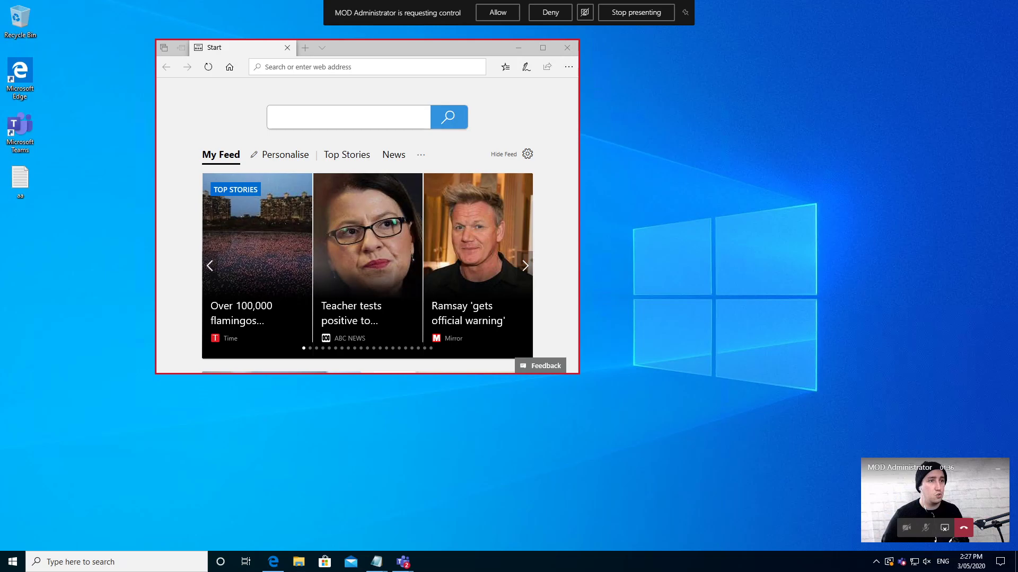
pyautogui.click(496, 13)
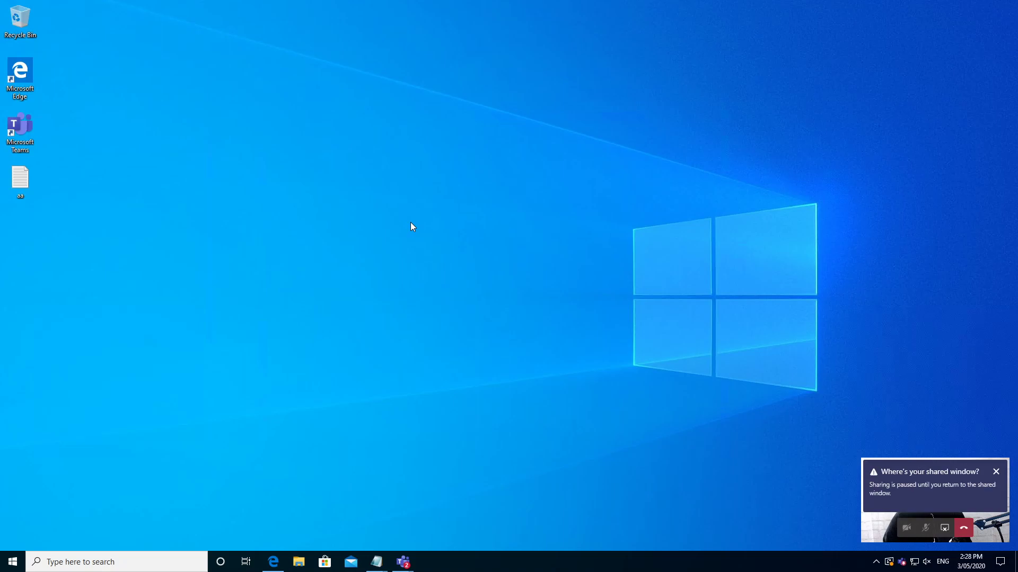
# Step: Restore the shared Bing page in Edge, then start a screen share from the MOD Administrator chat
pyautogui.click(272, 562)
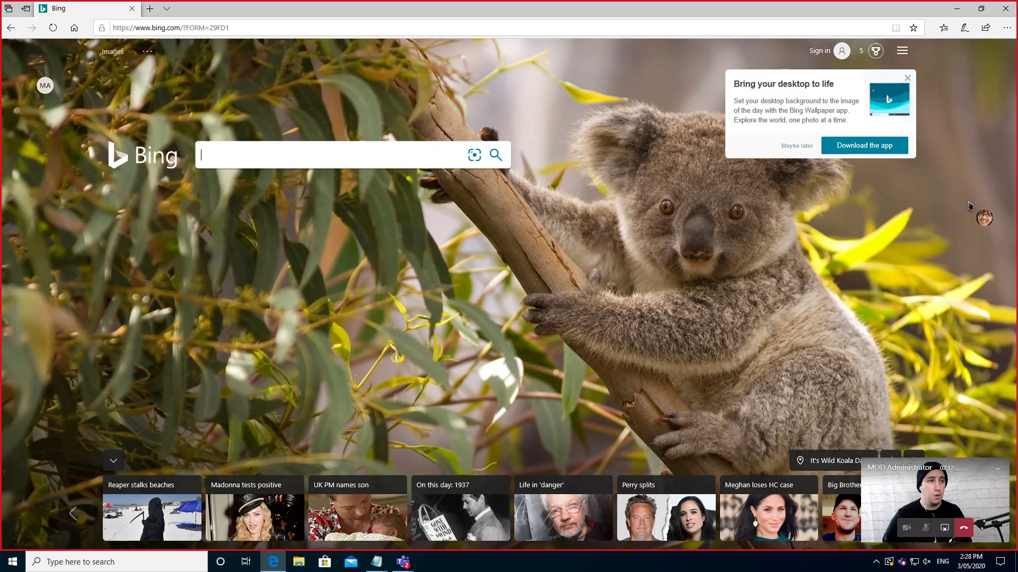
pyautogui.moveTo(330, 178)
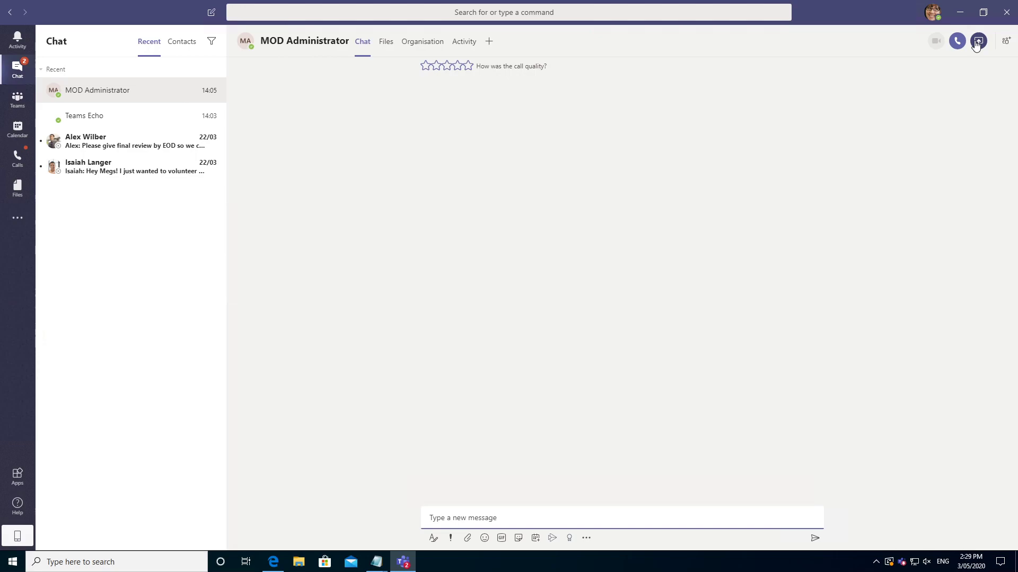
pyautogui.click(977, 42)
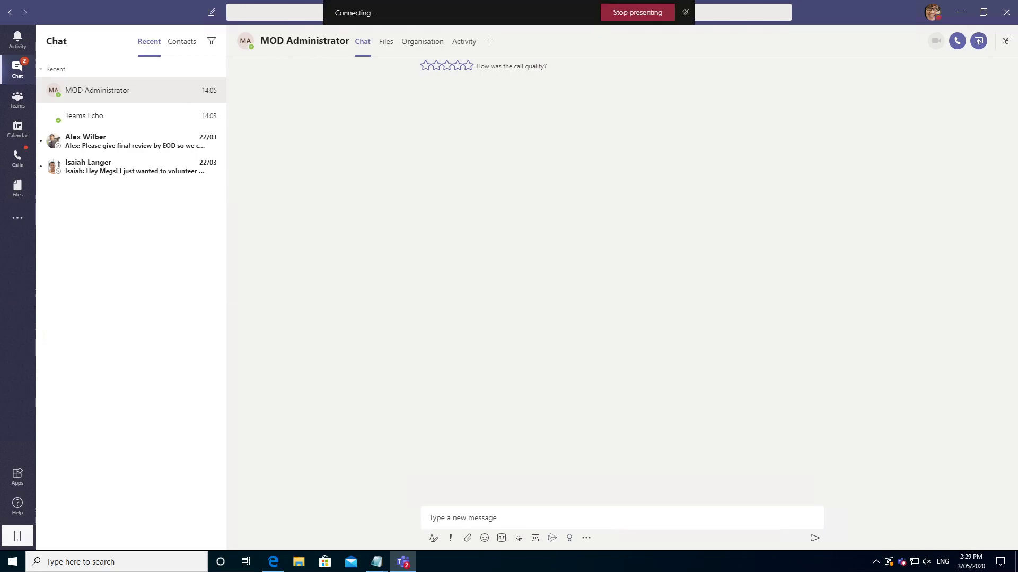